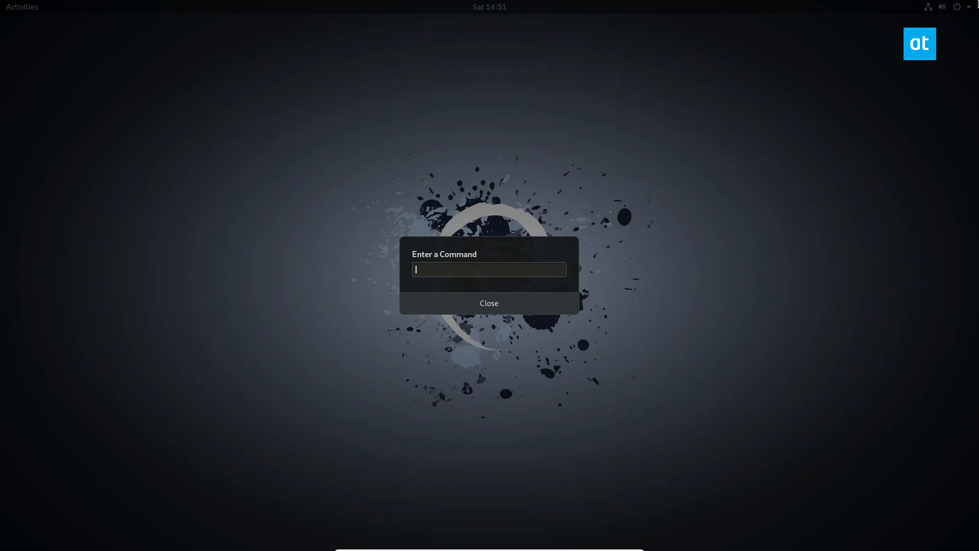
Step: Restart GNOME Shell by running the 'r' command from the Alt+F2 dialog
type("r")
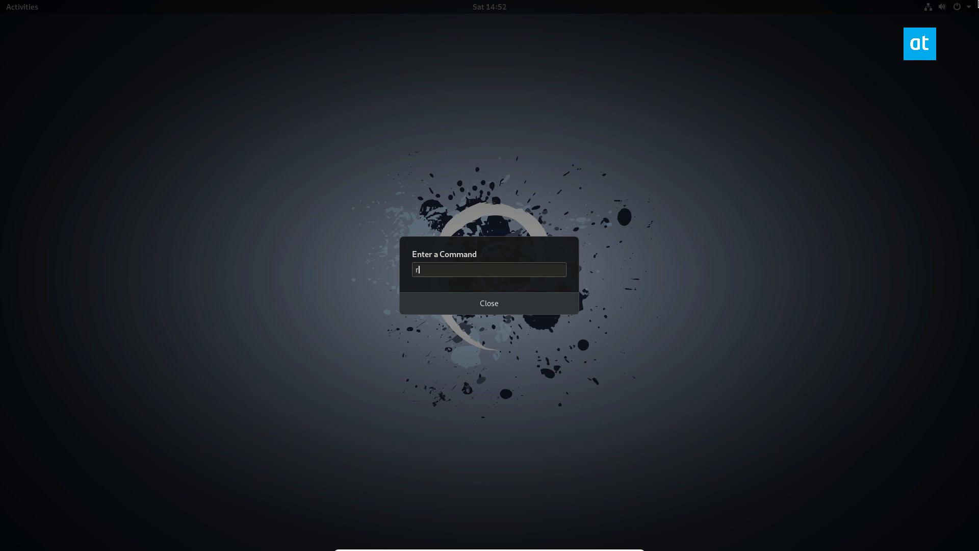
key("Return")
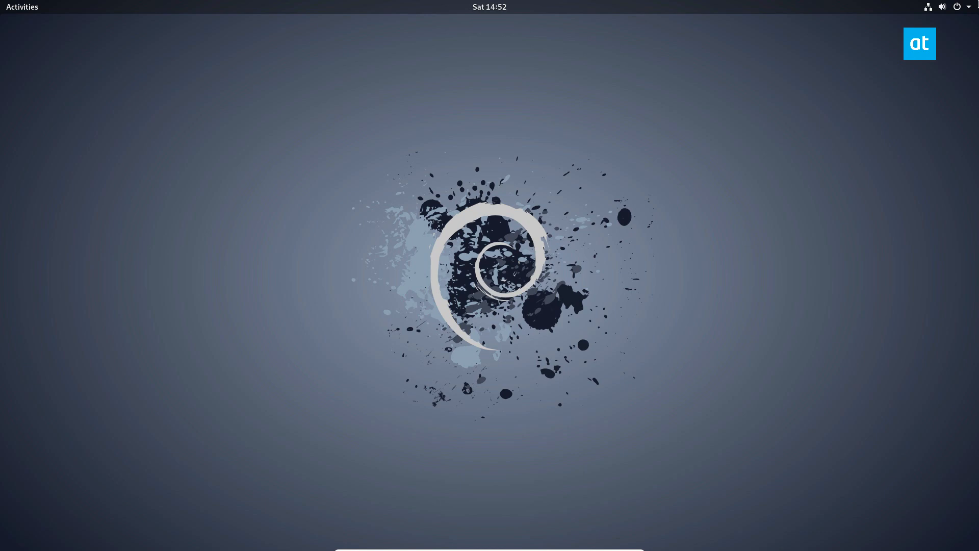
left_click(22, 7)
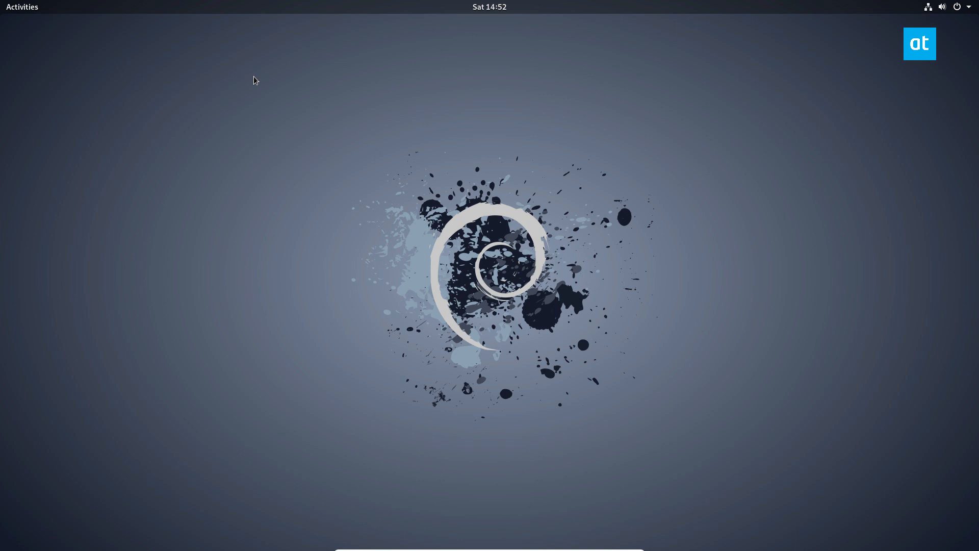
left_click(944, 7)
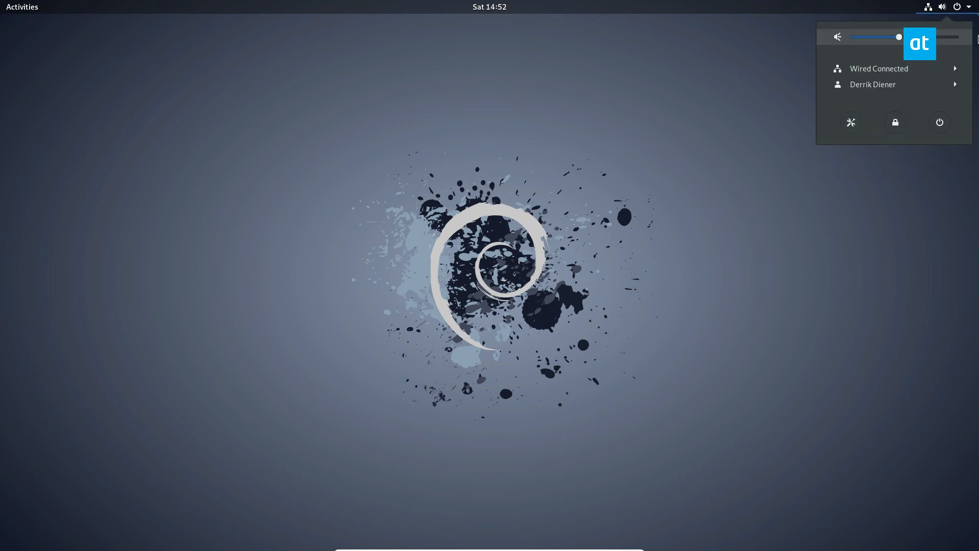
left_click(388, 209)
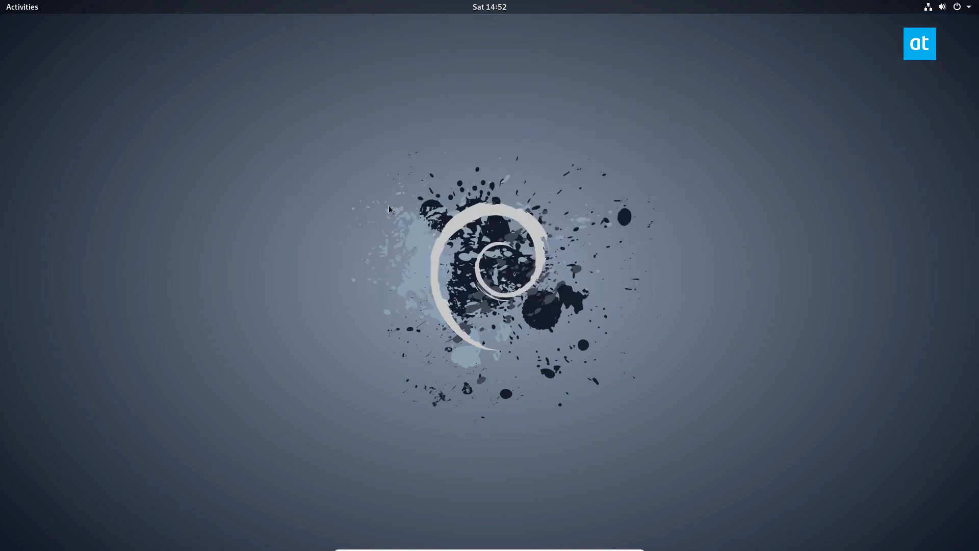
mouse_move(691, 393)
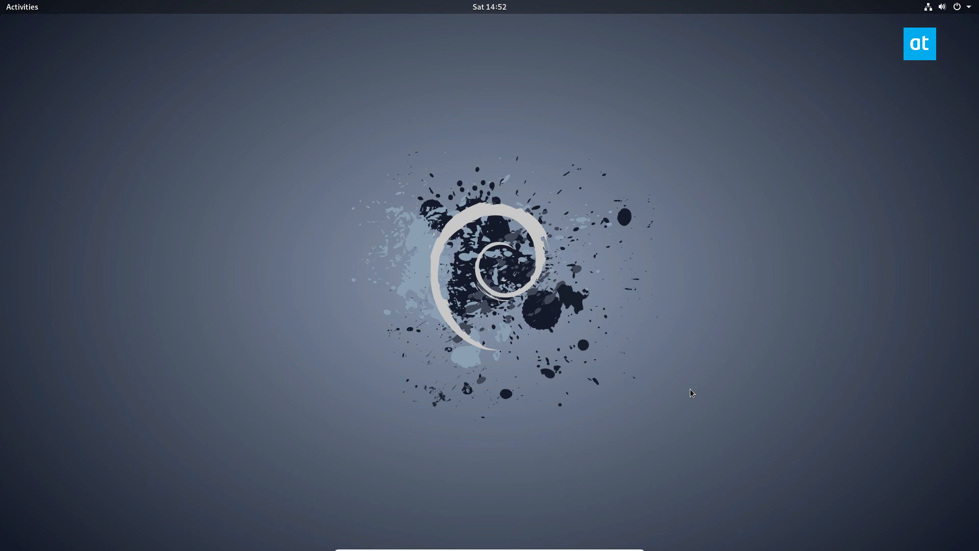
mouse_move(466, 236)
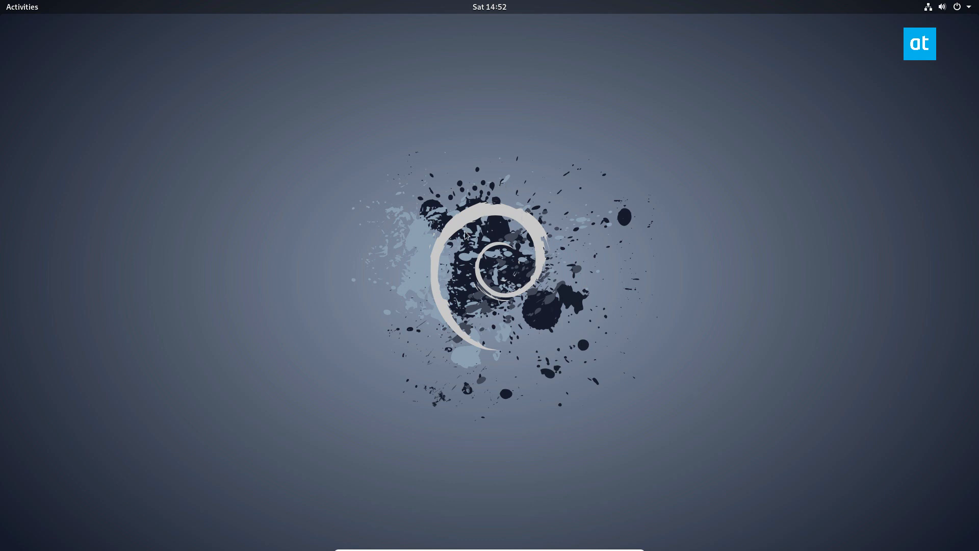